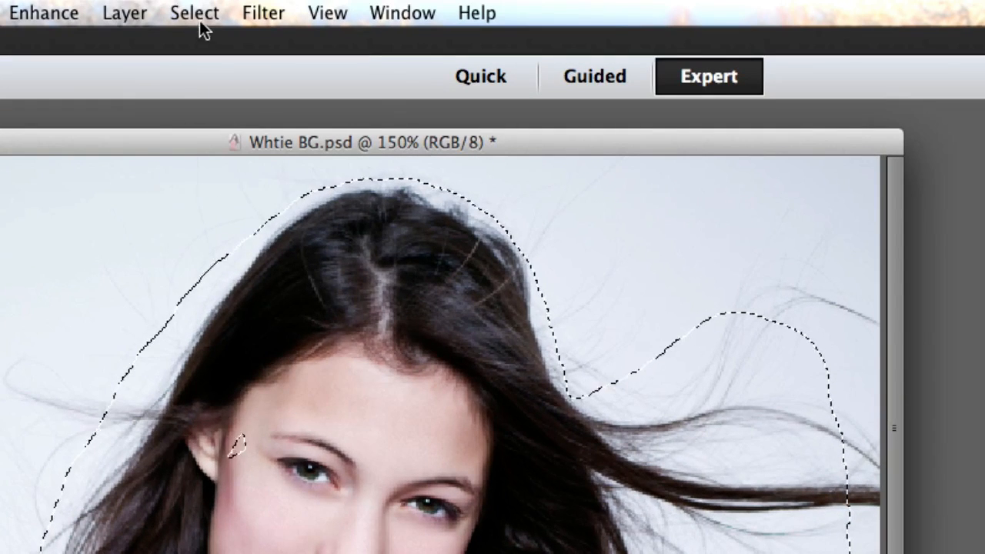
Begin Refine Edge on the girl's hair selection with Smart Radius and a 250 px radius.
{"action": "left_click", "coordinate": [194, 13]}
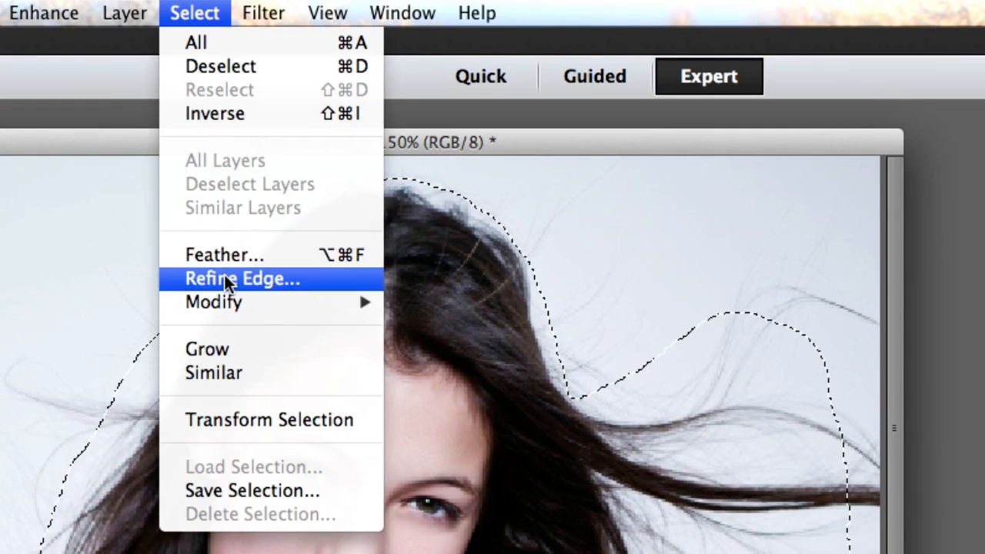
{"action": "left_click", "coordinate": [241, 279]}
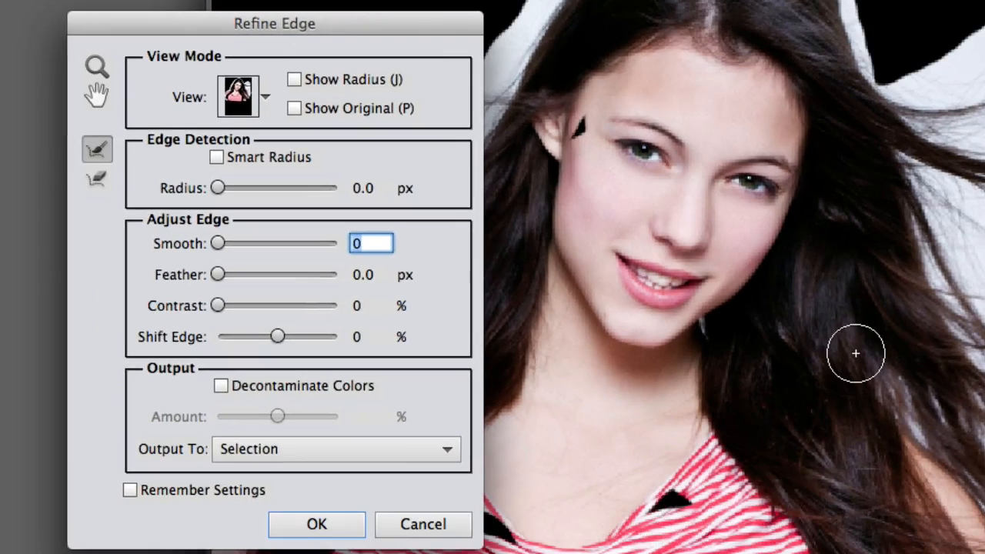
{"action": "left_click_drag", "start_coordinate": [274, 23], "coordinate": [603, 142]}
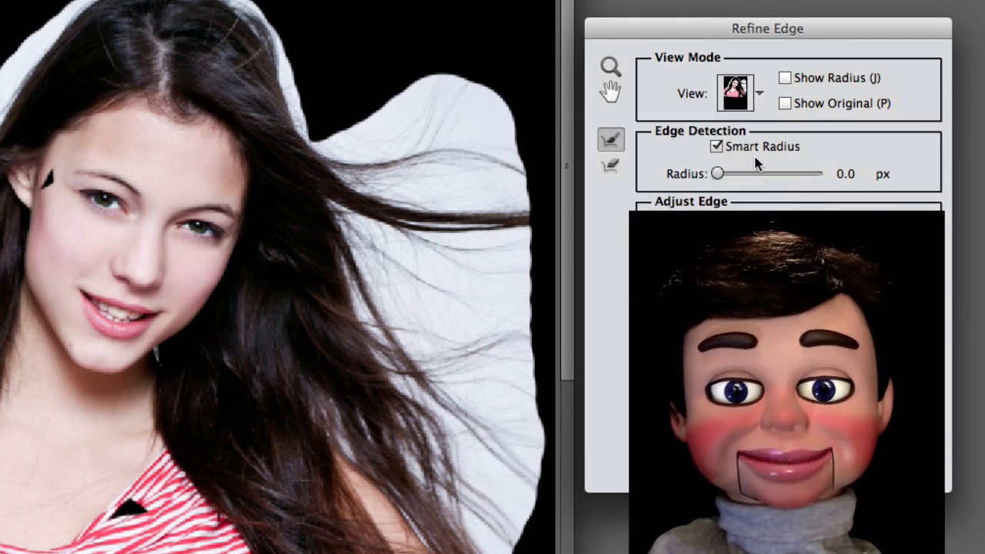
{"action": "left_click_drag", "start_coordinate": [717, 172], "coordinate": [824, 173]}
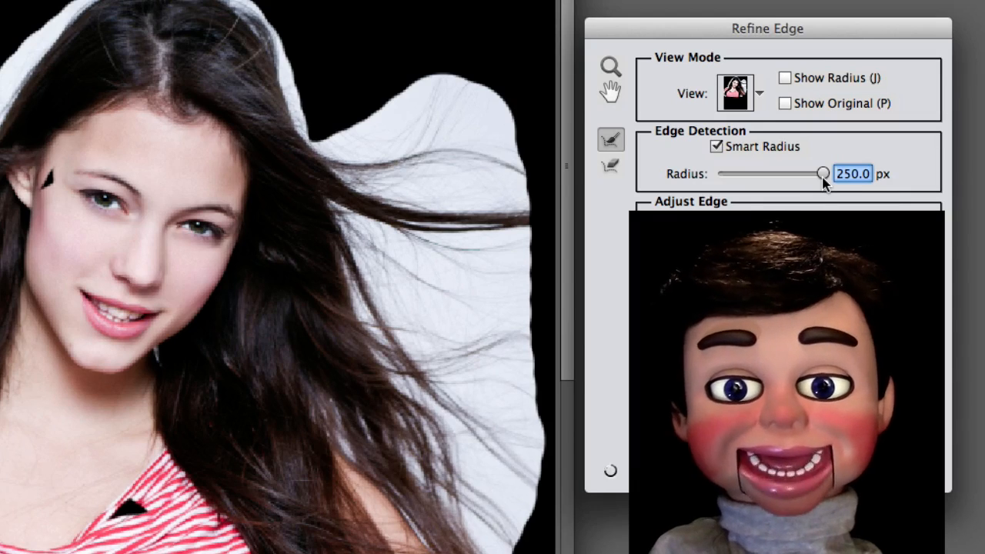
{"action": "left_click", "coordinate": [714, 146]}
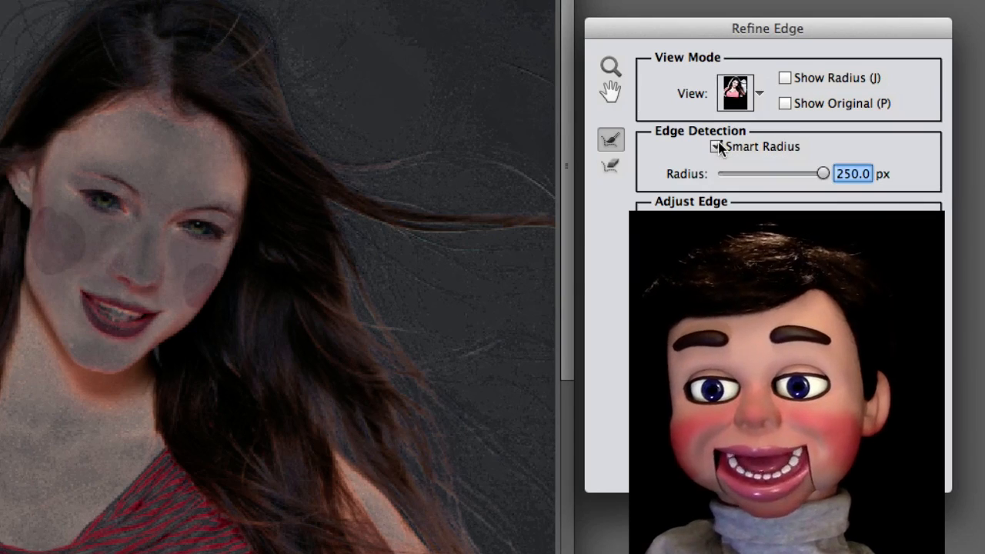
Enable Decontaminate Colors at 61%, output to a new masked layer, and ready the Erase Refinements tool.
{"action": "left_click", "coordinate": [718, 146]}
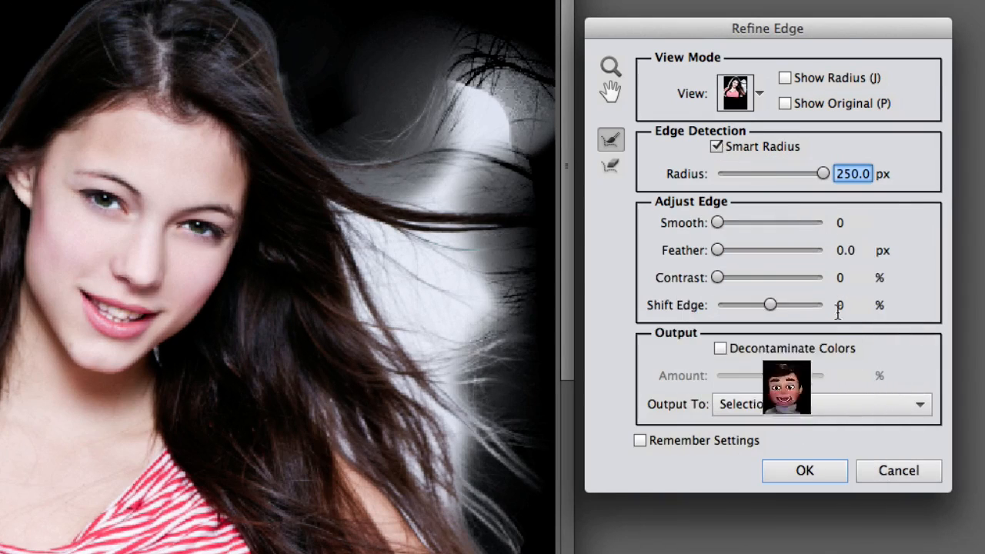
{"action": "left_click", "coordinate": [717, 348]}
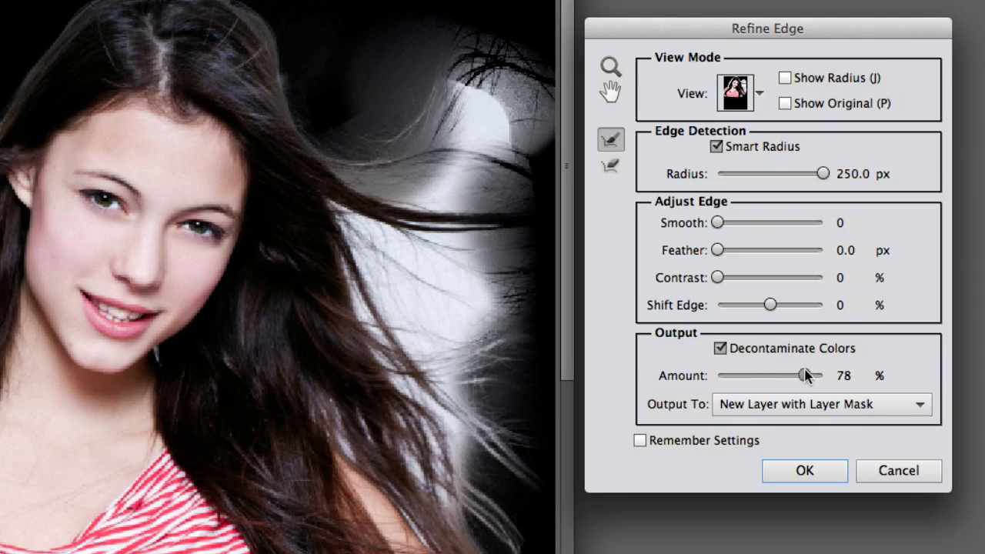
{"action": "left_click_drag", "start_coordinate": [801, 376], "coordinate": [813, 376]}
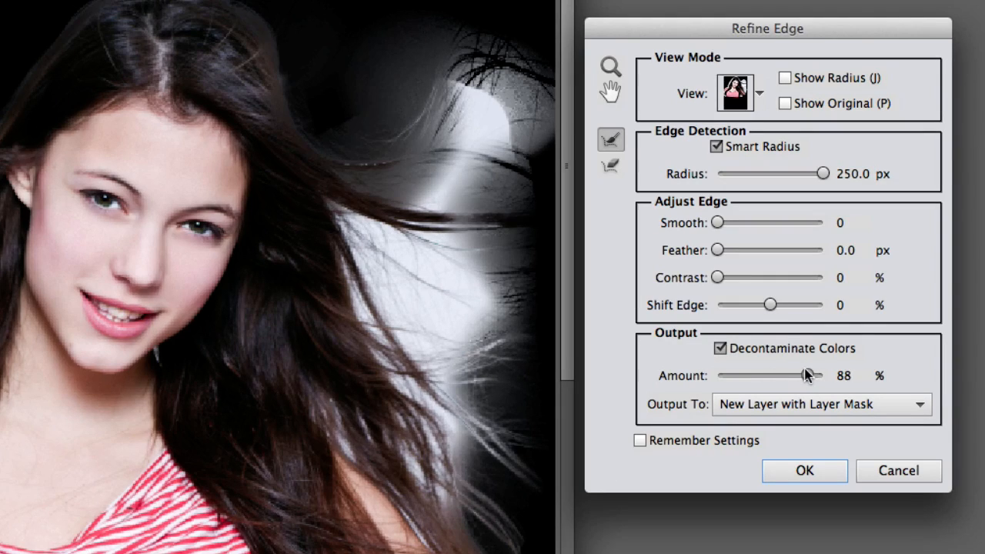
{"action": "left_click_drag", "start_coordinate": [808, 375], "coordinate": [785, 375]}
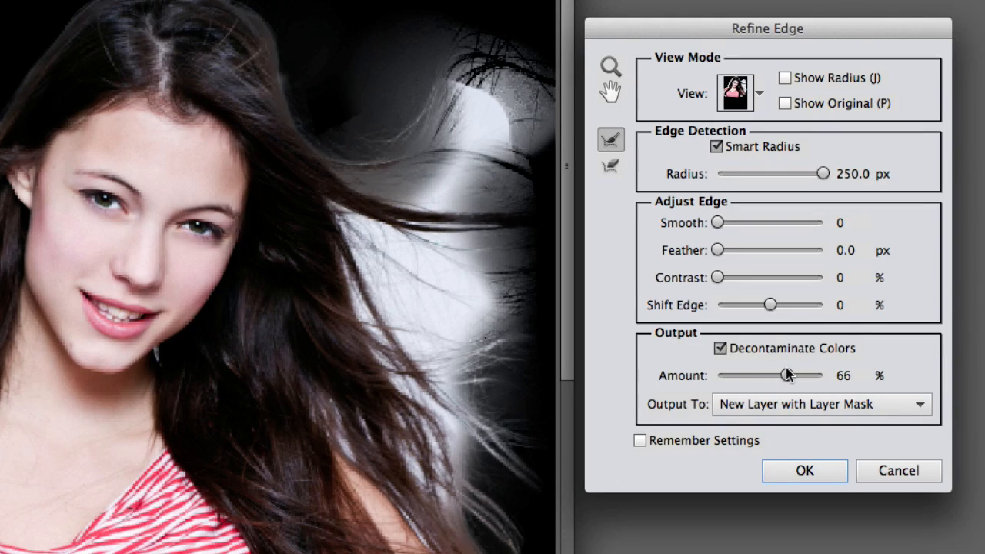
{"action": "left_click_drag", "start_coordinate": [786, 376], "coordinate": [782, 375]}
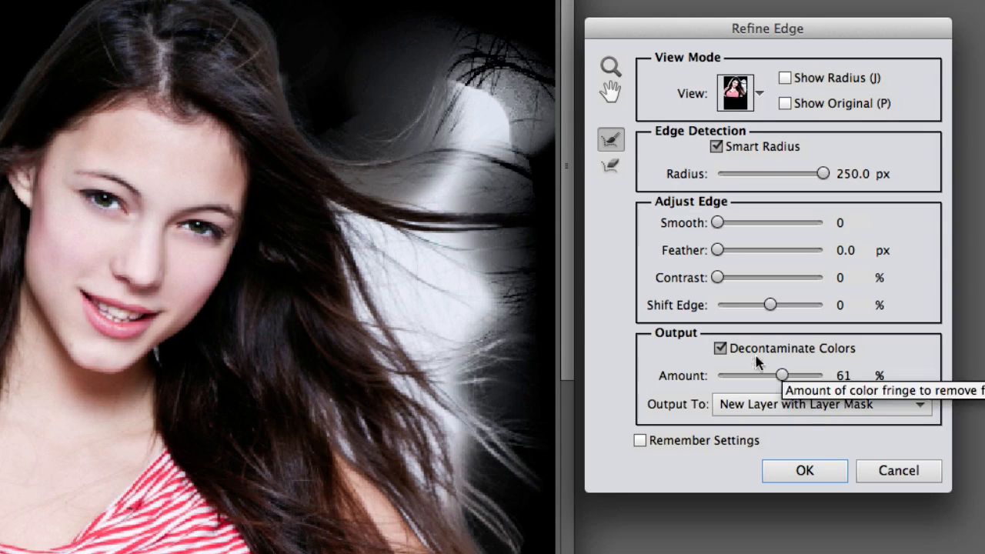
{"action": "left_click", "coordinate": [610, 163]}
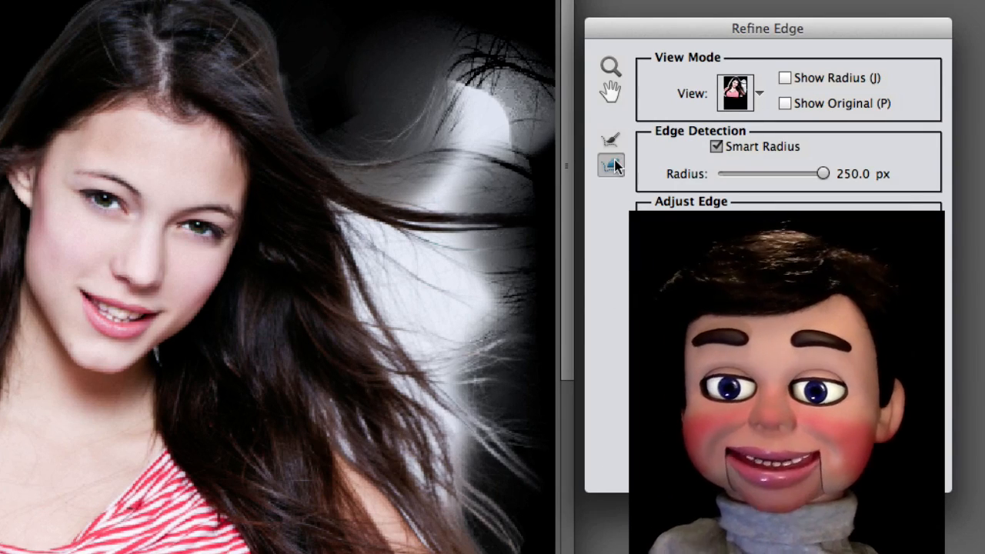
{"action": "mouse_move", "coordinate": [613, 167]}
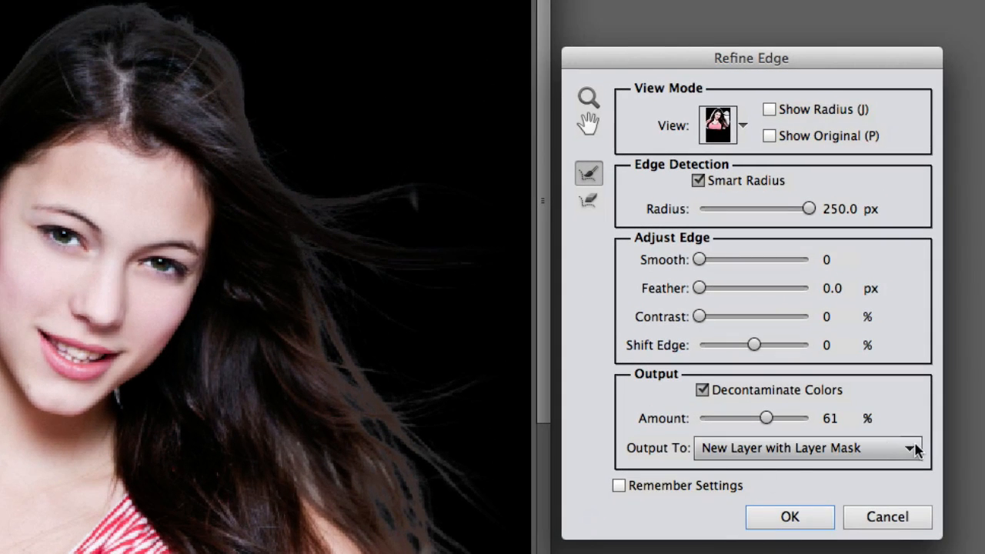
Set Output To New Layer with Layer Mask and apply the refinement to cut out the girl.
{"action": "left_click", "coordinate": [893, 448]}
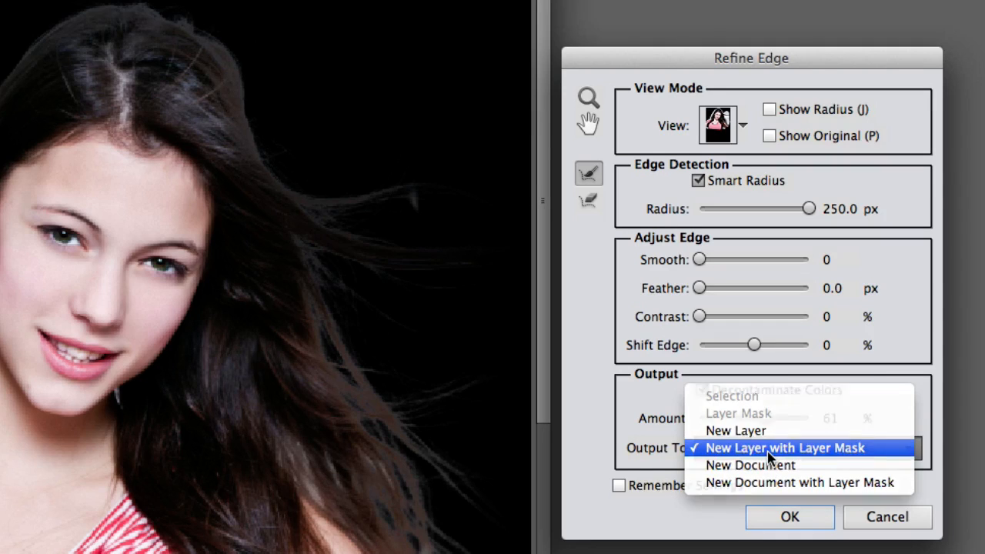
{"action": "left_click", "coordinate": [785, 446]}
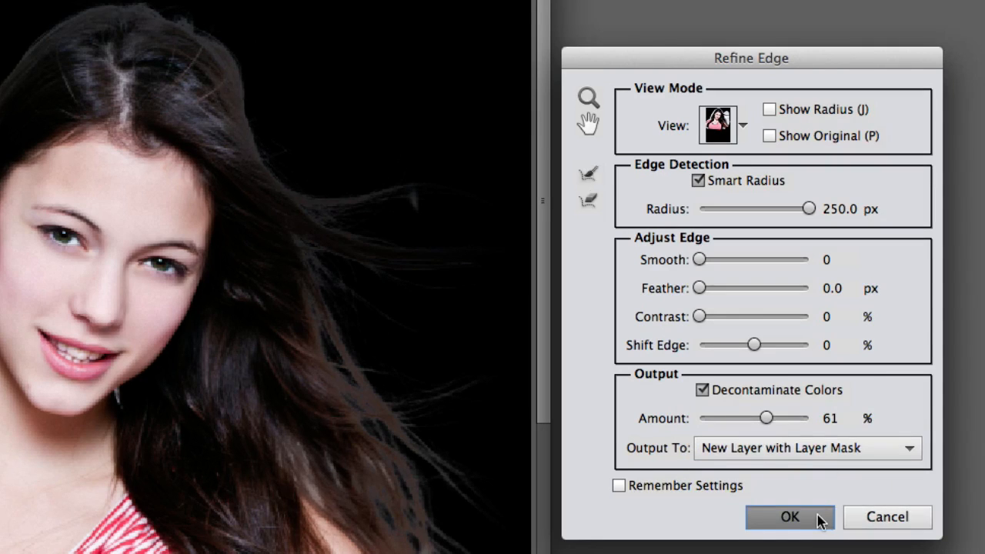
{"action": "left_click", "coordinate": [786, 517]}
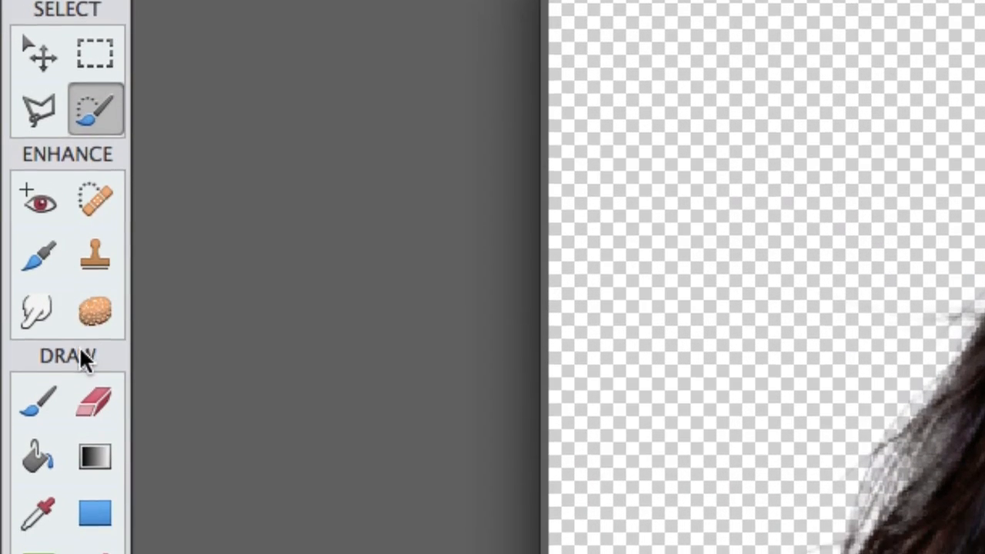
View the whole cut-out girl, switch from Crop to the Move tool, and bring up Natural.jpg.
{"action": "scroll", "scroll_direction": "down", "scroll_amount": 3}
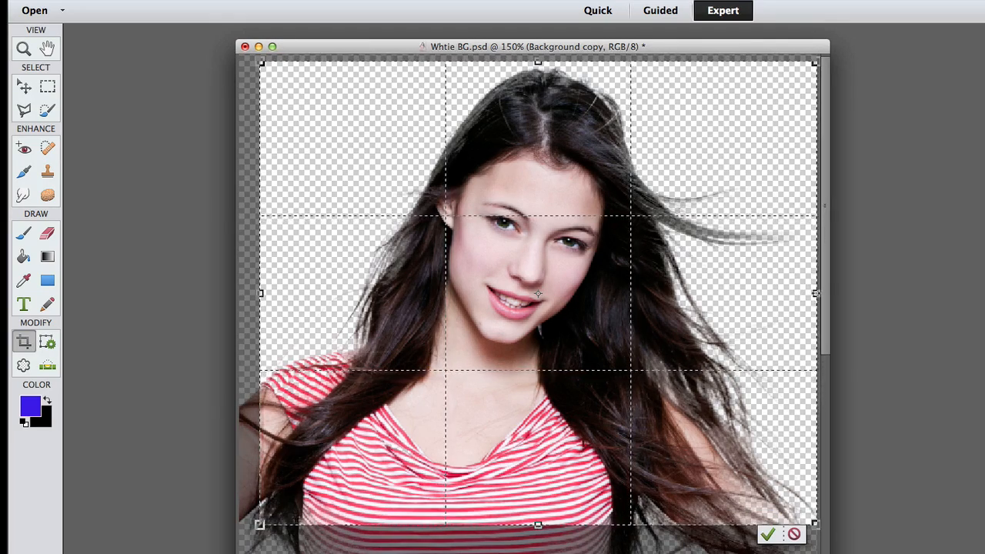
{"action": "left_click", "coordinate": [766, 532]}
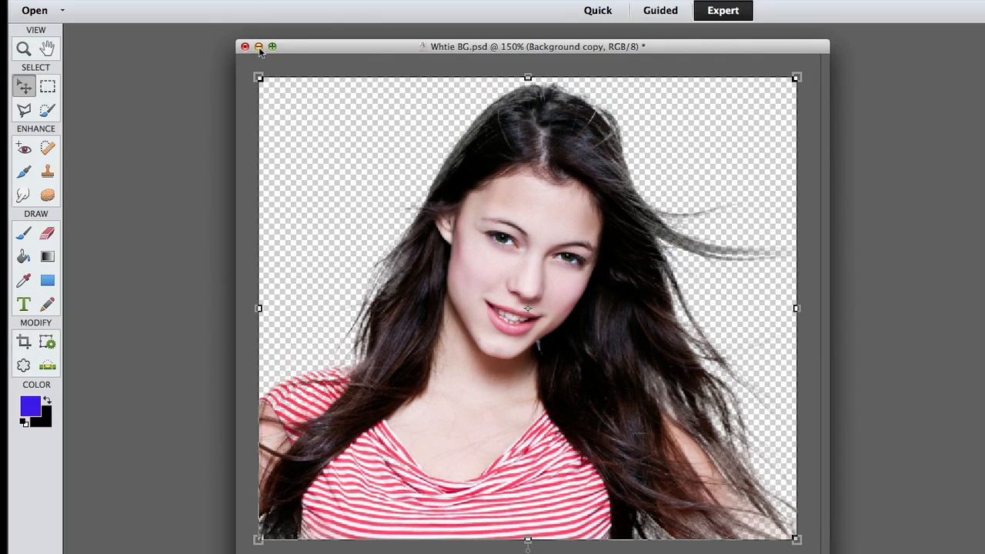
{"action": "left_click", "coordinate": [245, 47]}
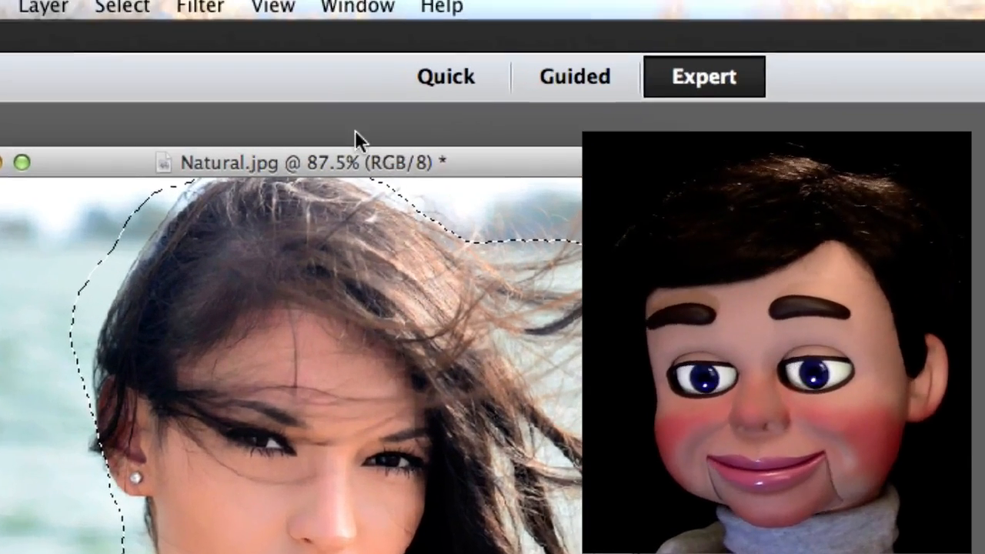
Begin Refine Edge on Natural.jpg's hair selection with Smart Radius at 250 px.
{"action": "left_click", "coordinate": [121, 6]}
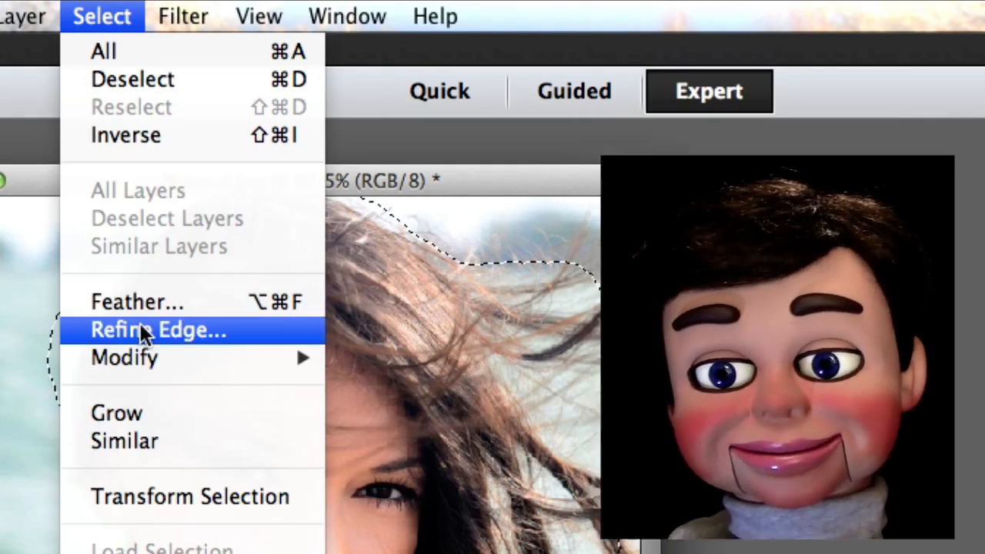
{"action": "left_click", "coordinate": [157, 329]}
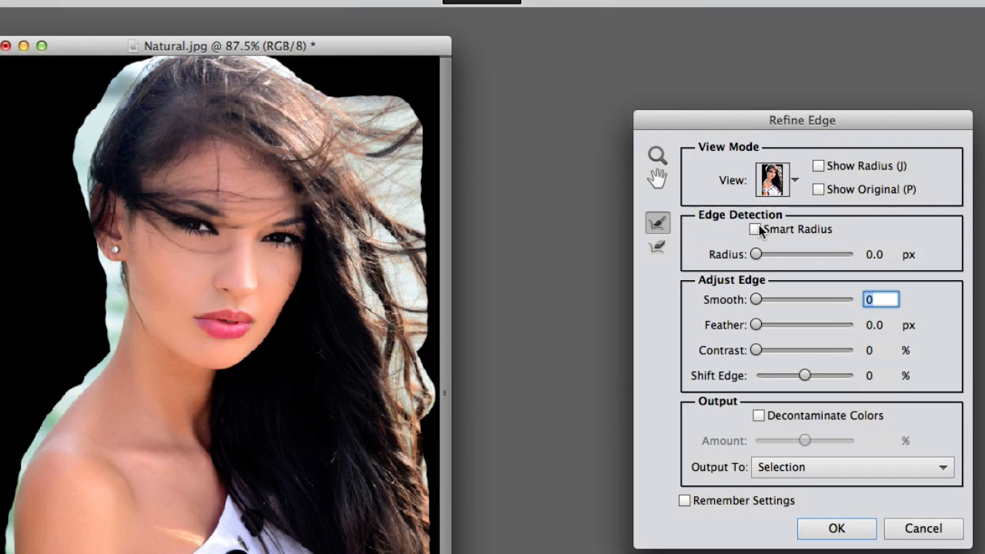
{"action": "left_click", "coordinate": [756, 228]}
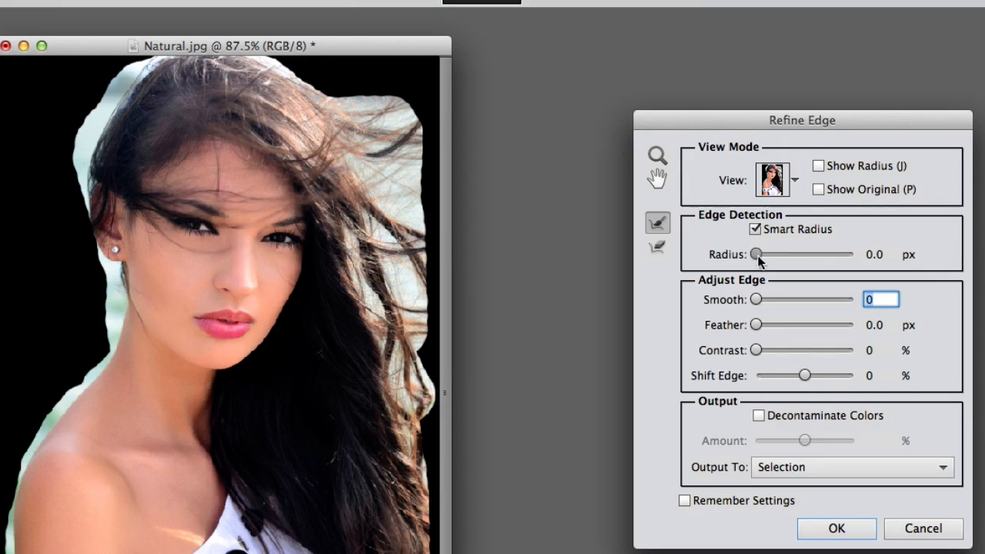
{"action": "left_click_drag", "start_coordinate": [756, 254], "coordinate": [853, 254]}
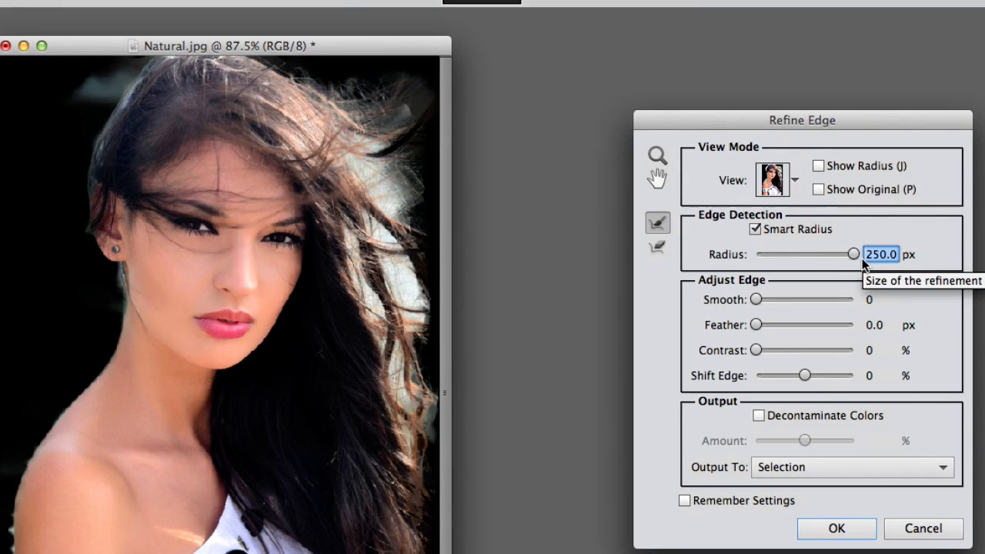
{"action": "mouse_move", "coordinate": [757, 421]}
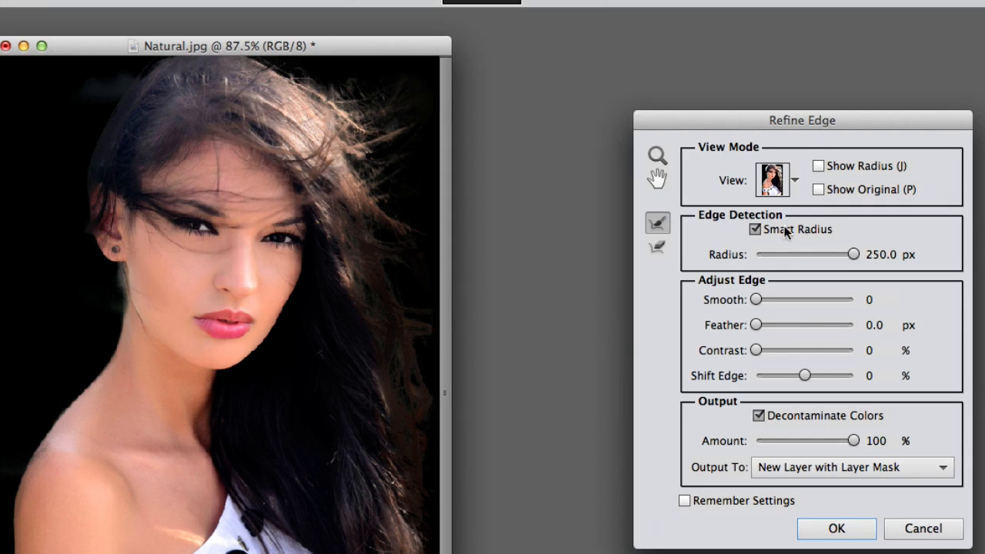
Preview the cut-out as Overlay, On Black, On White, Black & White and On Layers.
{"action": "left_click", "coordinate": [794, 179]}
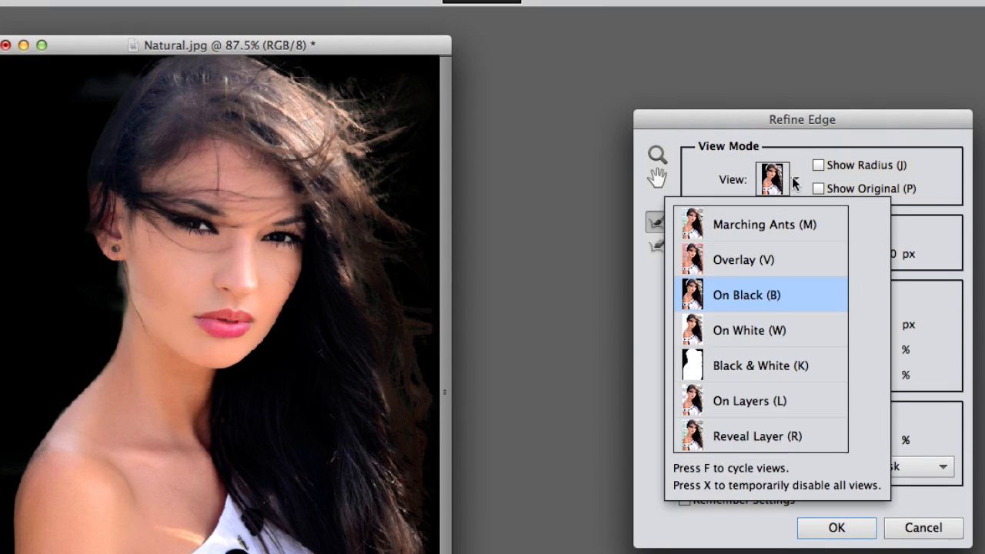
{"action": "left_click", "coordinate": [742, 259]}
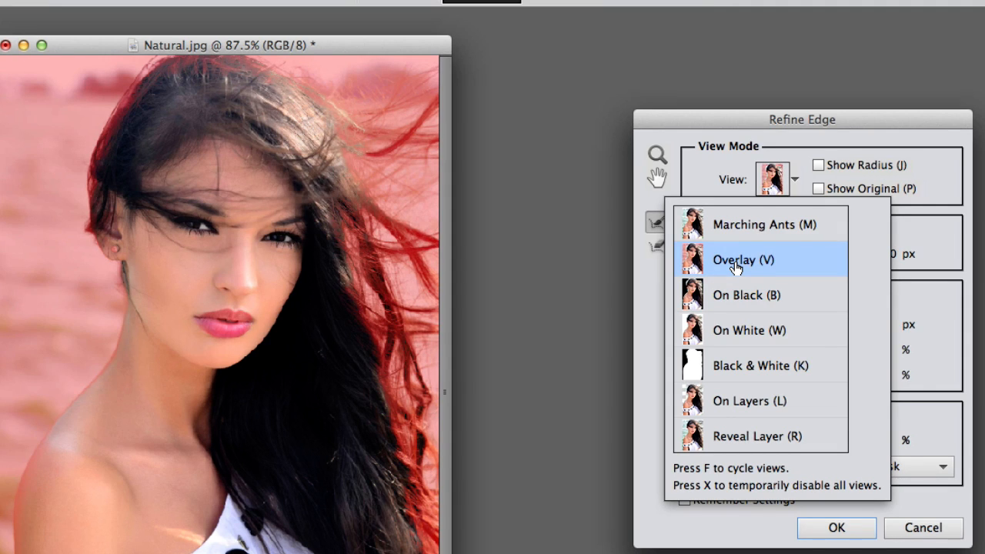
{"action": "left_click", "coordinate": [746, 296]}
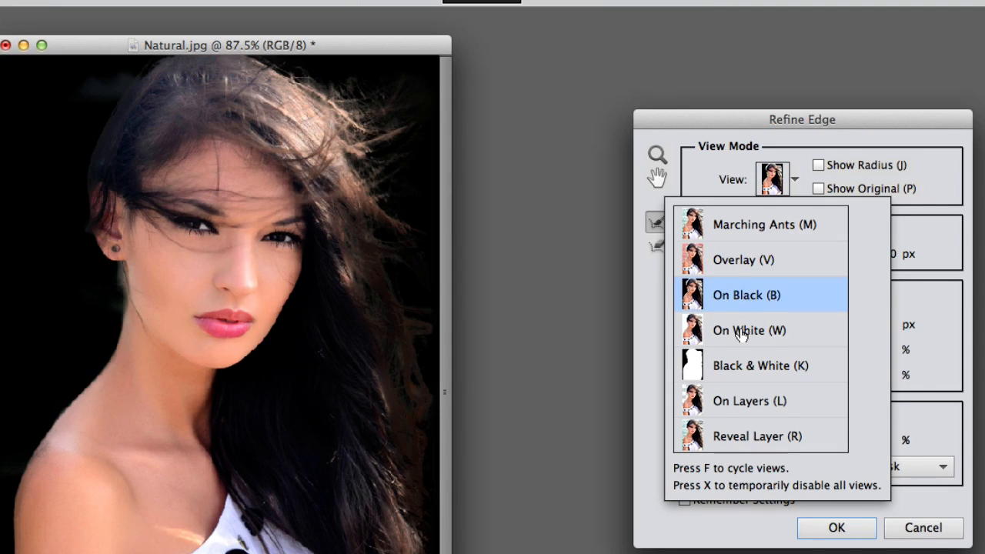
{"action": "left_click", "coordinate": [747, 330]}
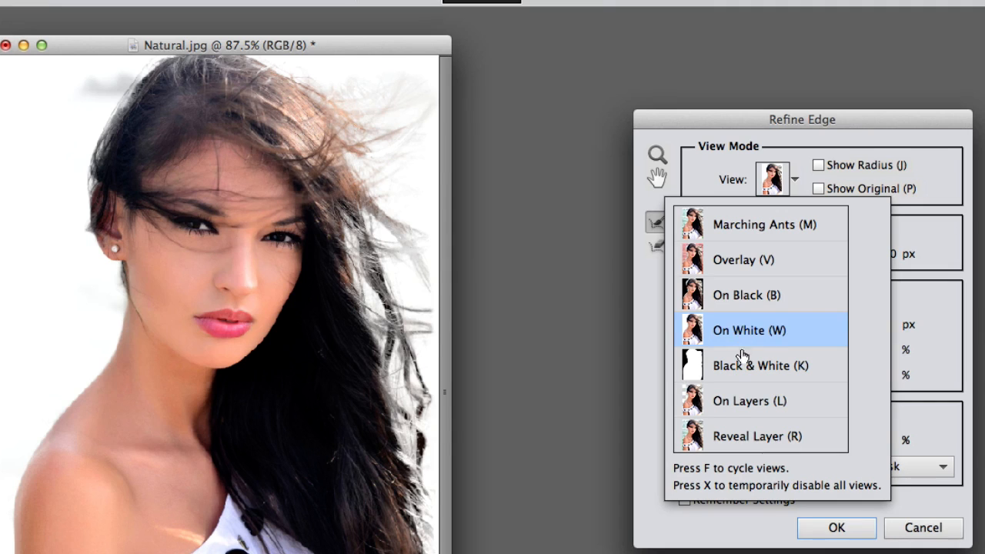
{"action": "left_click", "coordinate": [757, 366]}
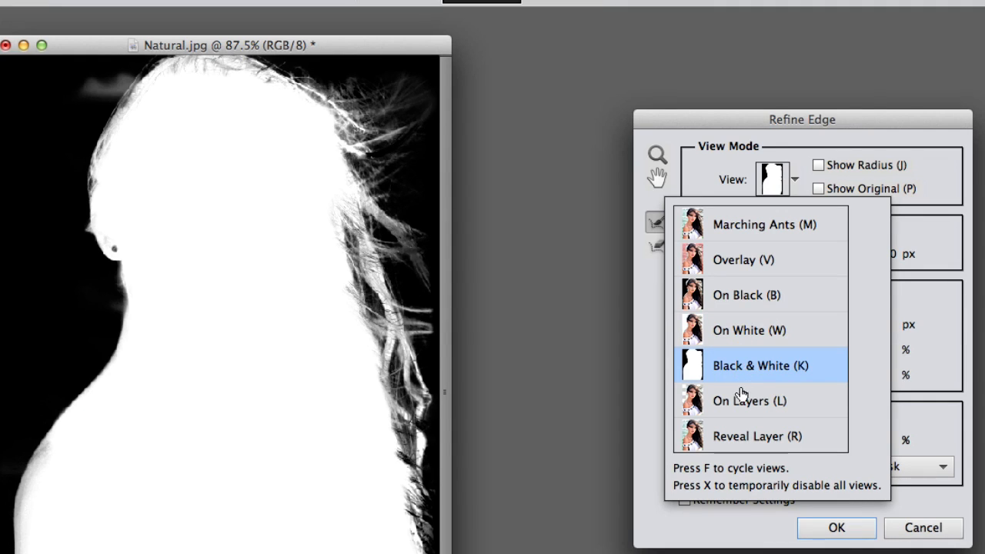
{"action": "left_click", "coordinate": [750, 400]}
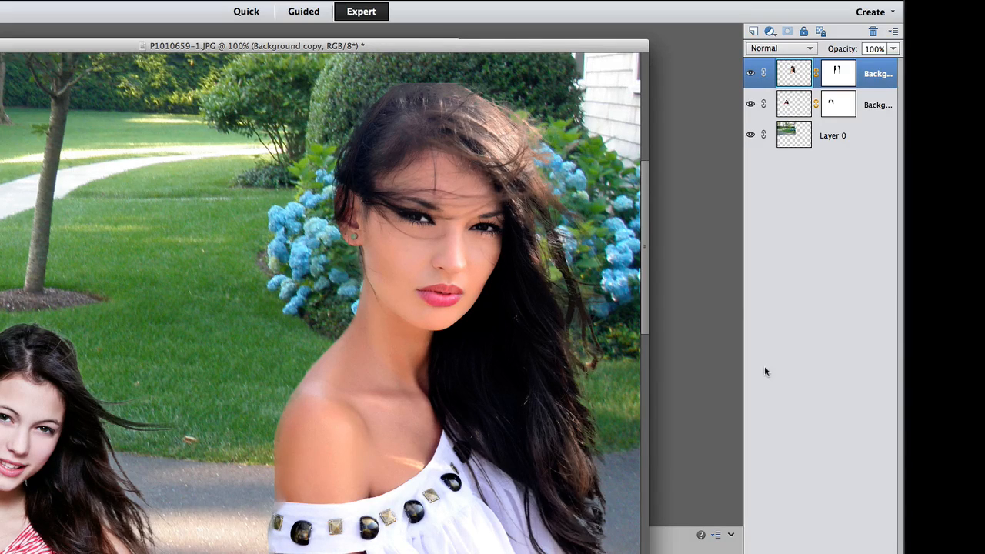
Make the garden background Layer 0 the active layer beneath the two cut-out models.
{"action": "left_click", "coordinate": [834, 135]}
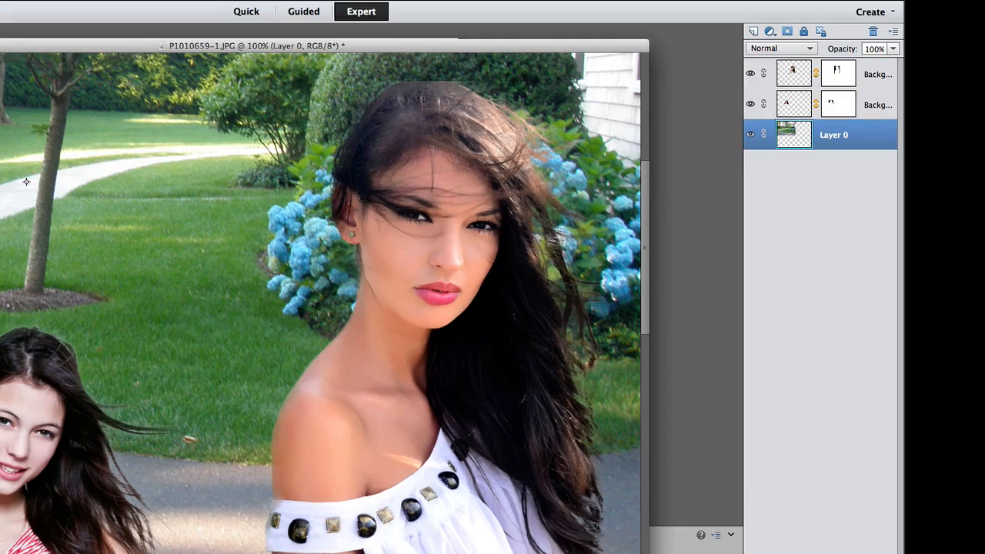